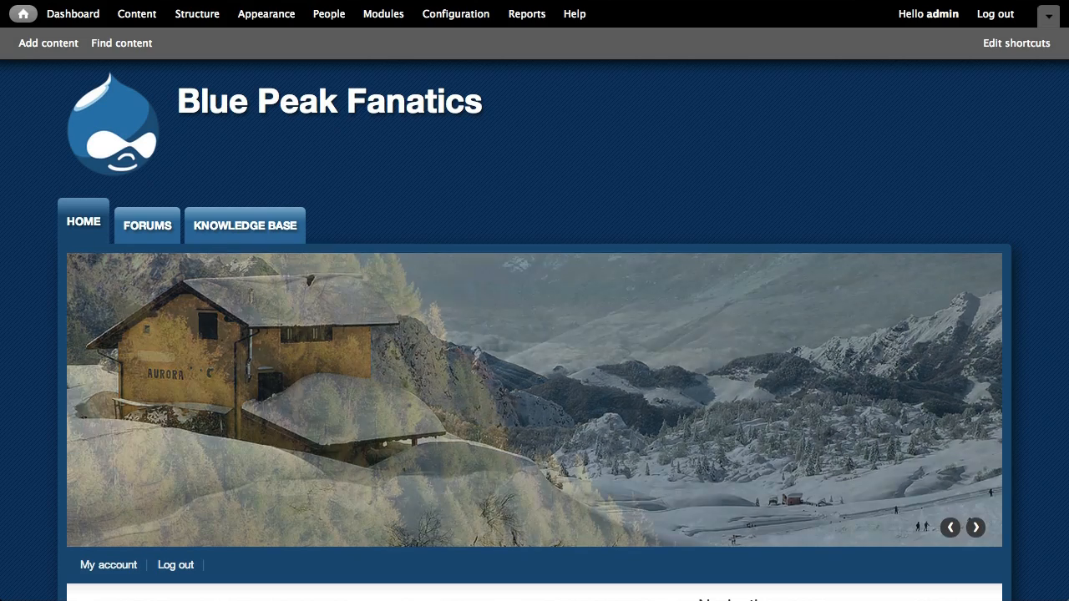
Step: Step repeatedly through the same control in the page's content area
{"action": "left_click", "coordinate": [975, 528]}
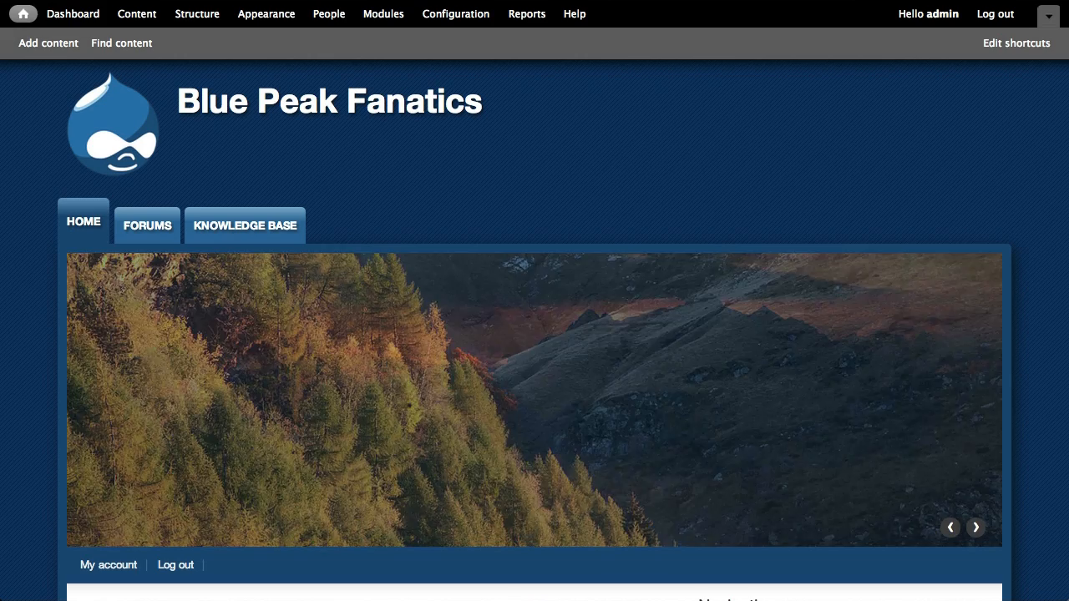
{"action": "left_click", "coordinate": [975, 528]}
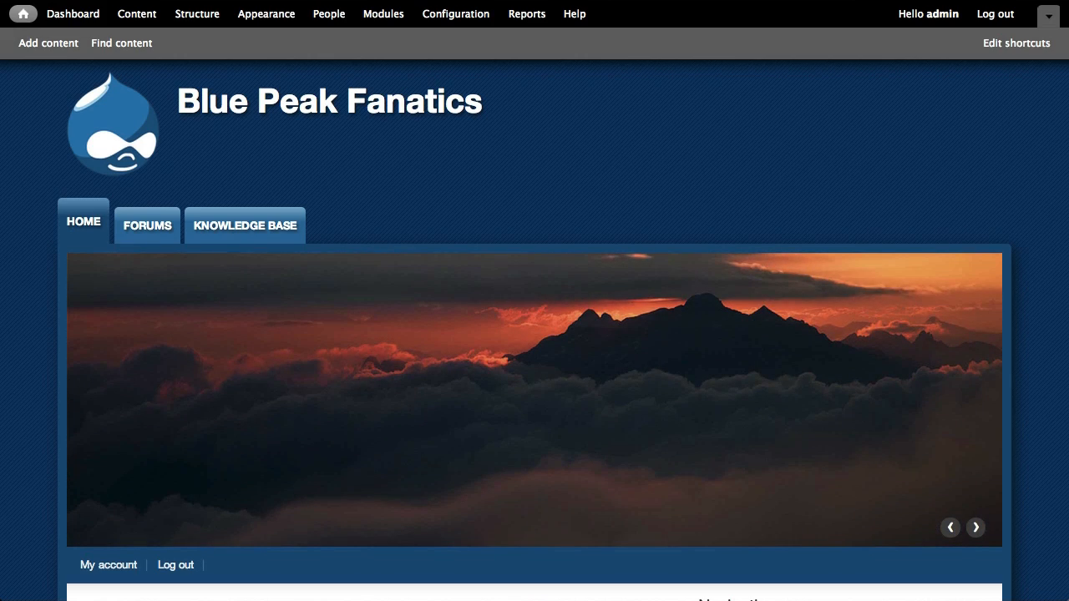
{"action": "left_click", "coordinate": [975, 528]}
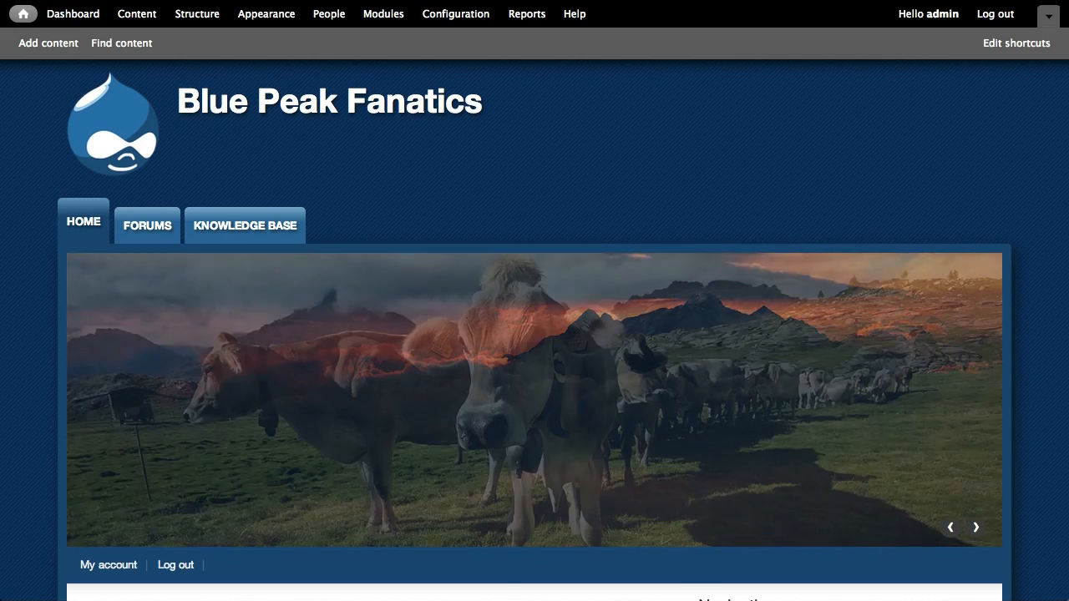
{"action": "left_click", "coordinate": [976, 528]}
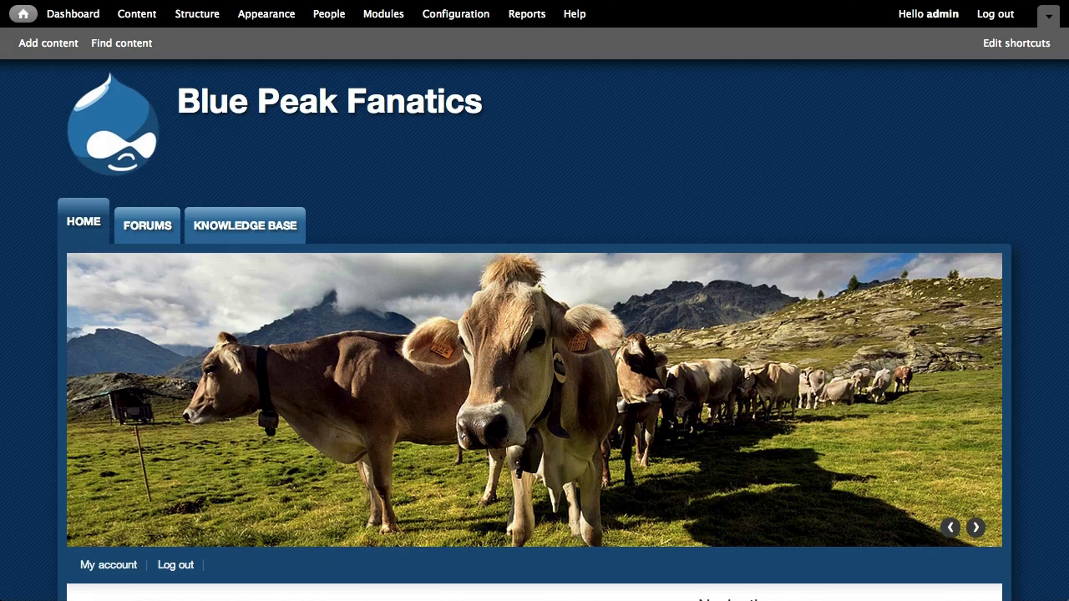
{"action": "left_click", "coordinate": [975, 528]}
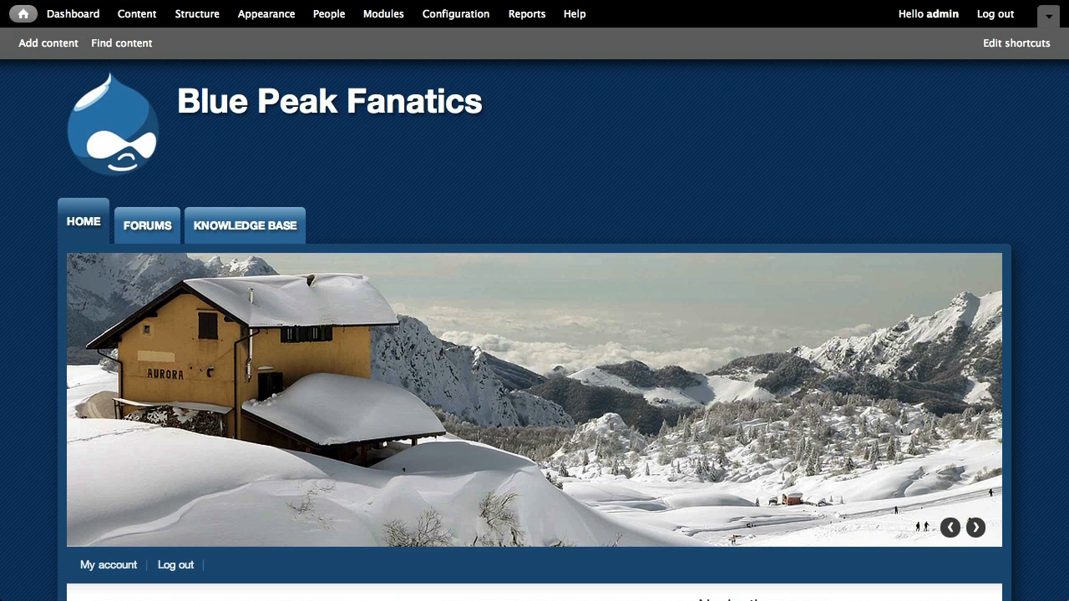
{"action": "left_click", "coordinate": [974, 528]}
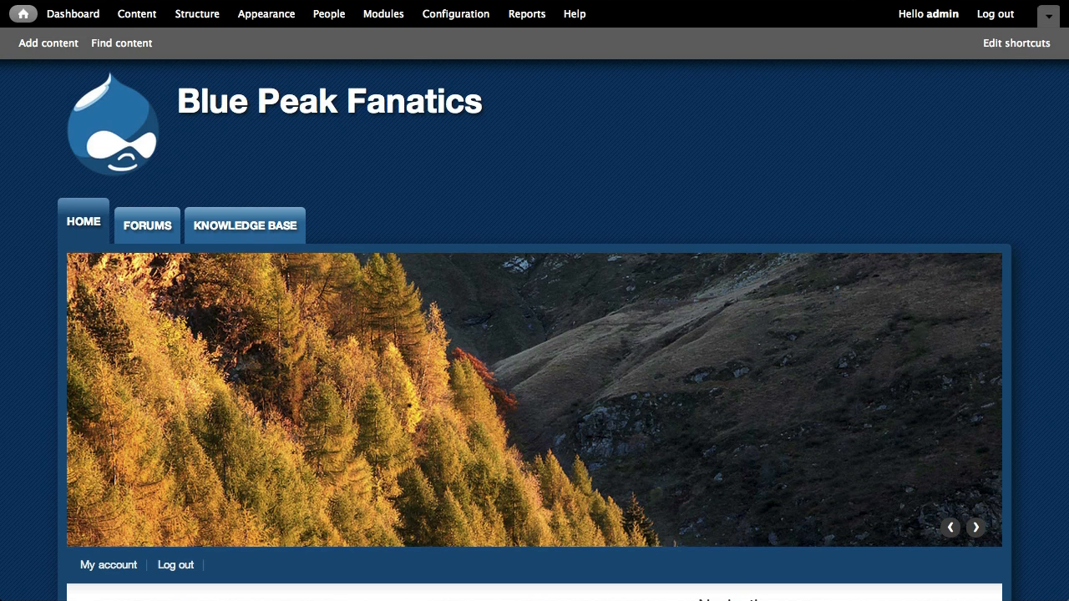
{"action": "left_click", "coordinate": [975, 527]}
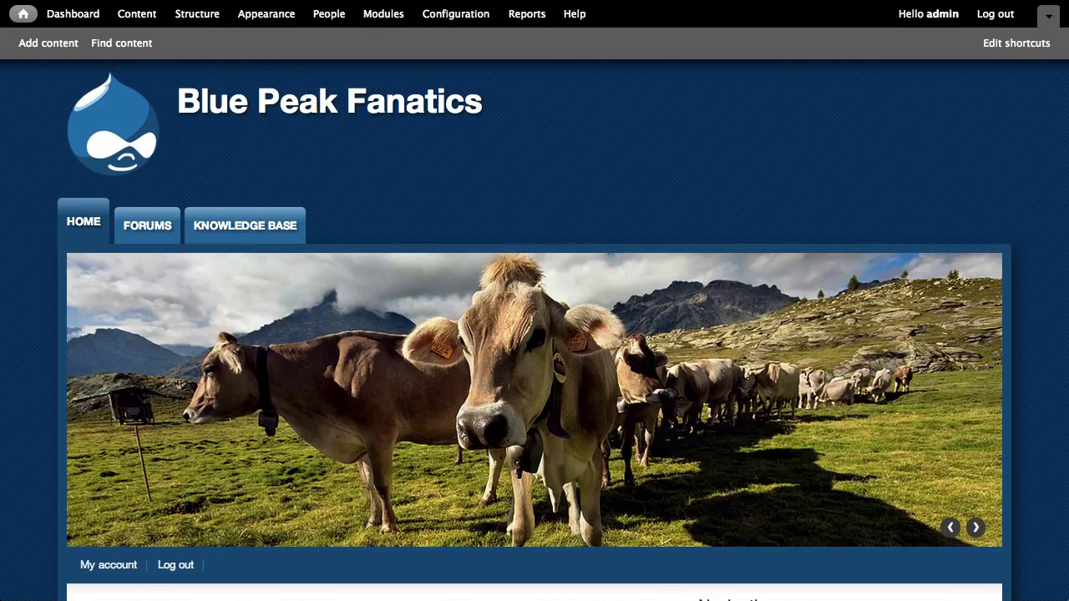
{"action": "left_click", "coordinate": [976, 528]}
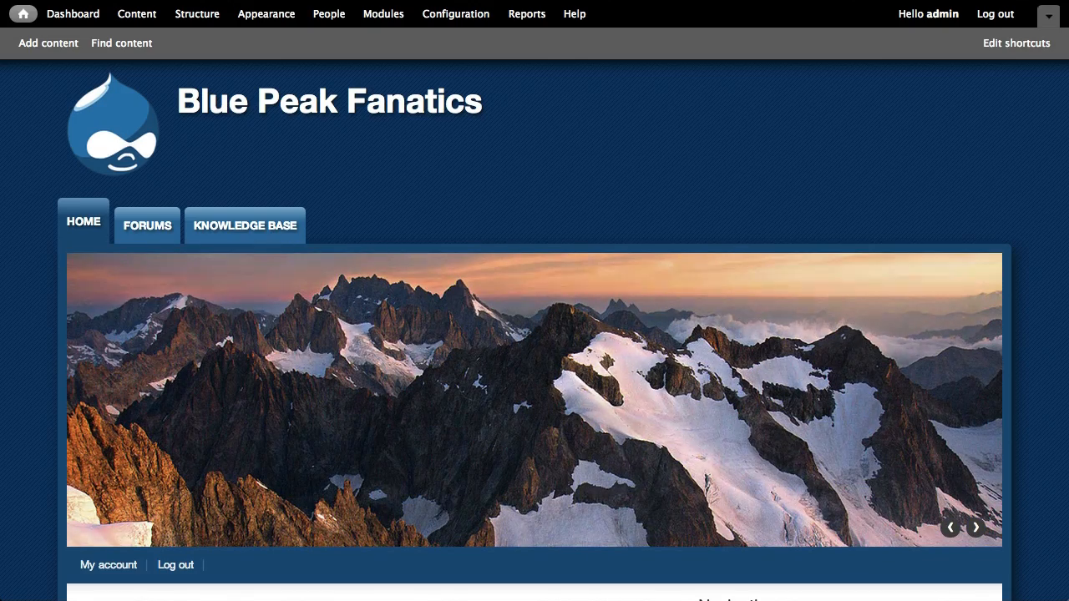
{"action": "left_click", "coordinate": [976, 528]}
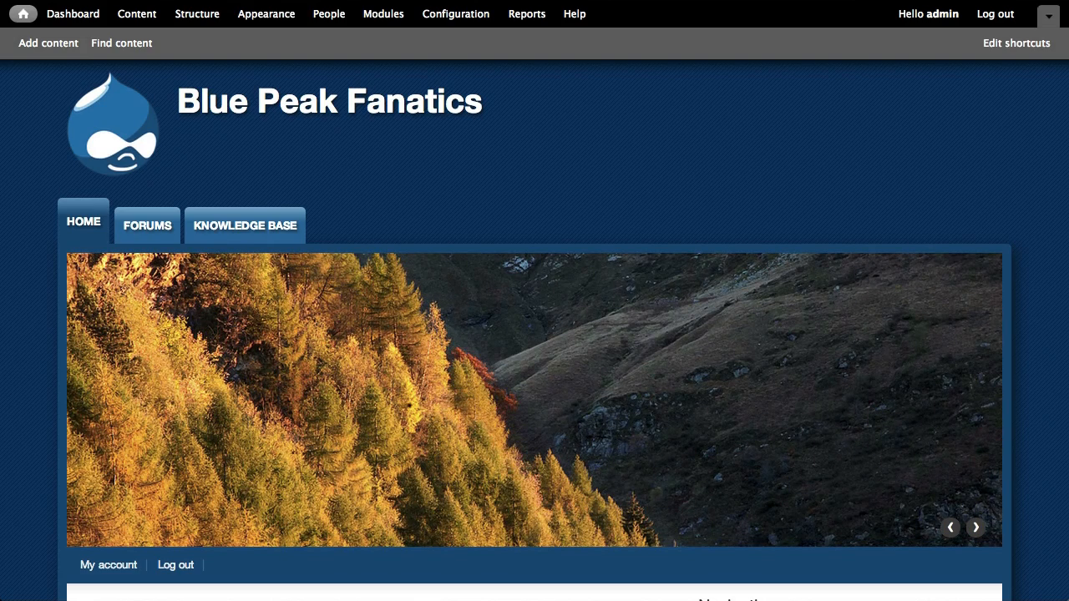
{"action": "left_click", "coordinate": [976, 528]}
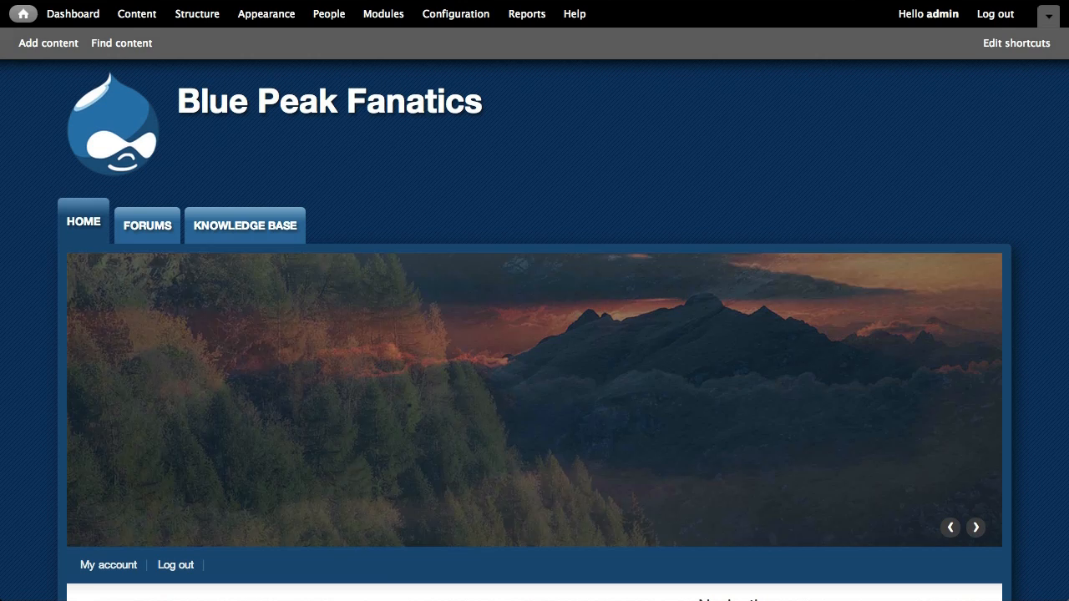
{"action": "left_click", "coordinate": [975, 528]}
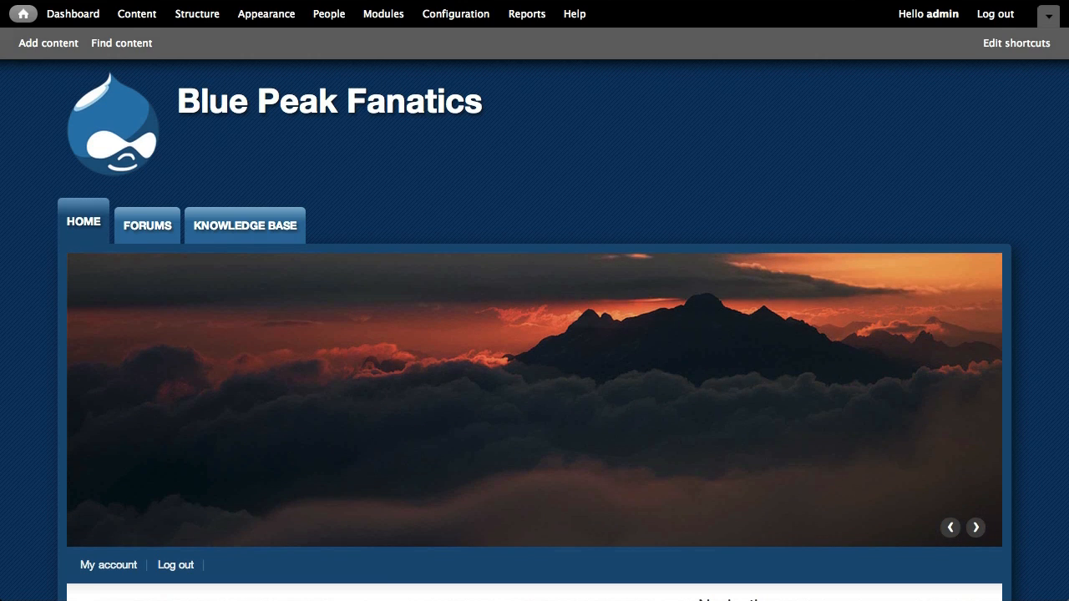
{"action": "left_click", "coordinate": [975, 528]}
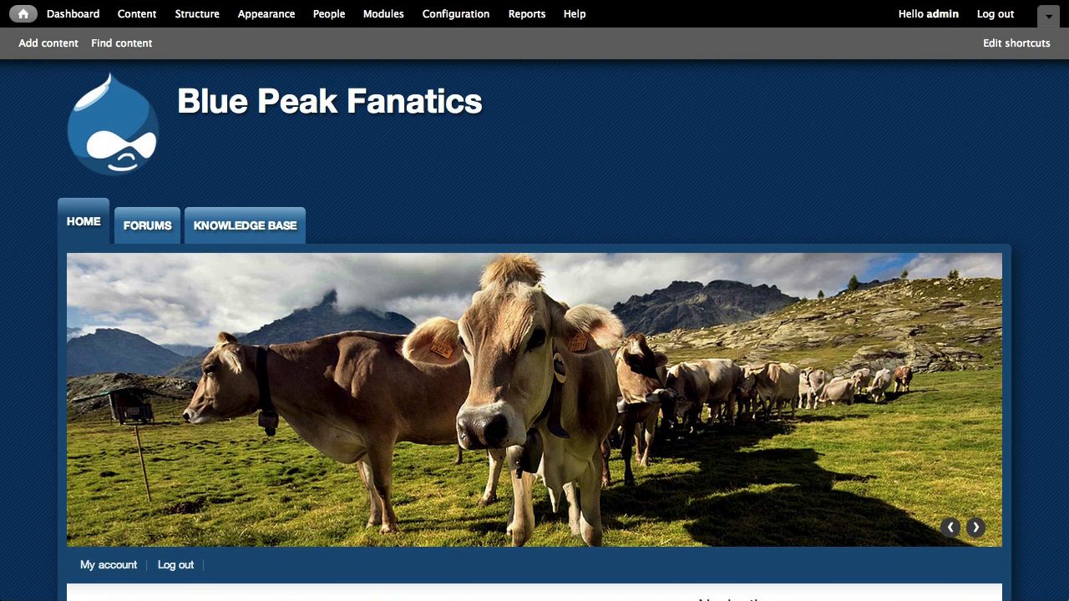
{"action": "mouse_move", "coordinate": [383, 156]}
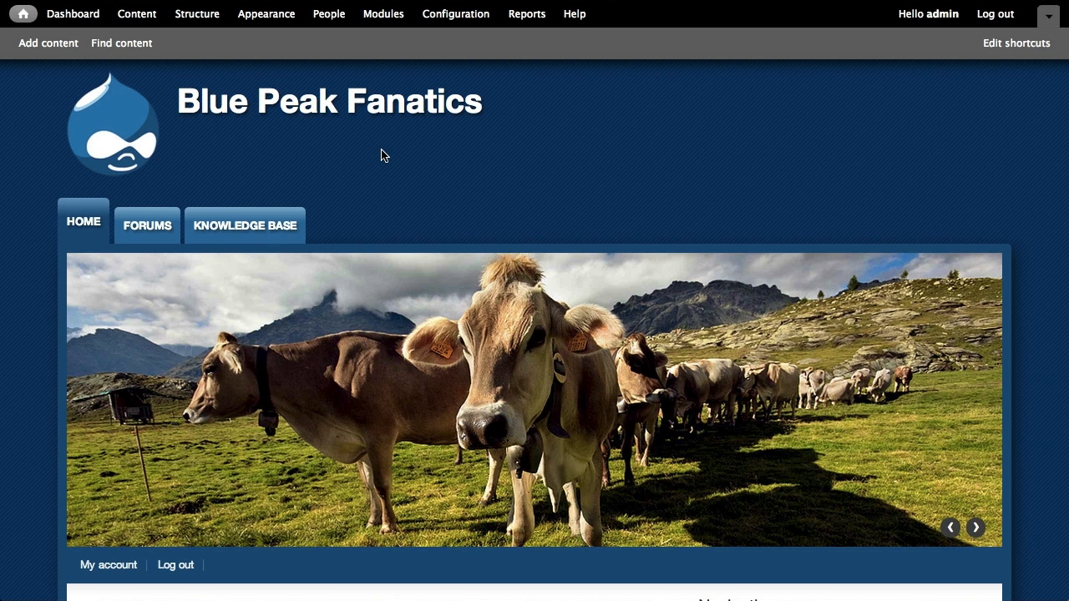
{"action": "left_click", "coordinate": [975, 528]}
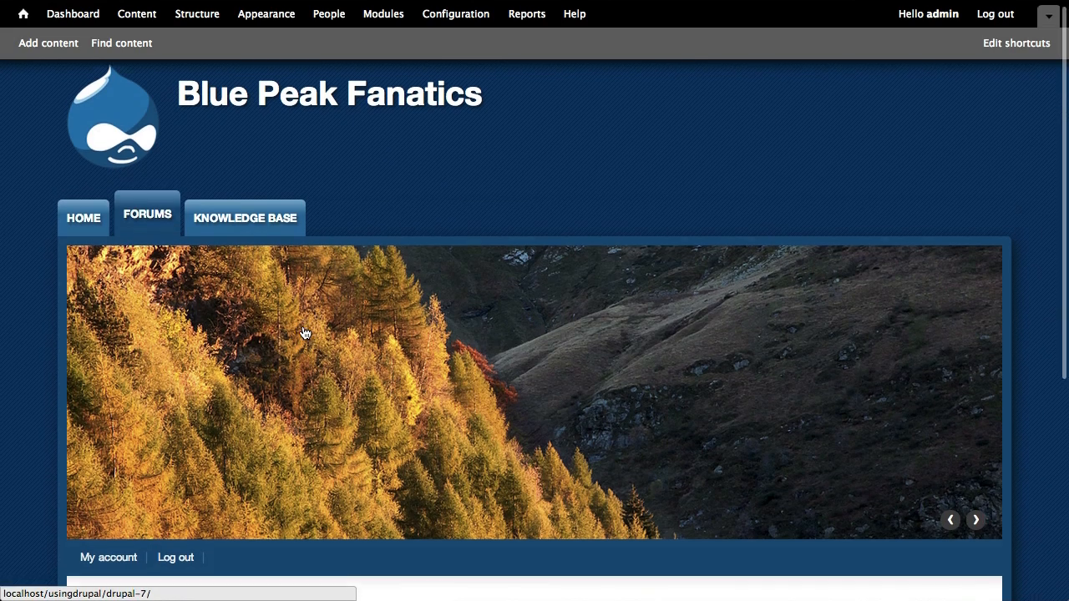
Step: Show the Forums page listing General discussion, Equipment and Travel advice
{"action": "left_click", "coordinate": [147, 214]}
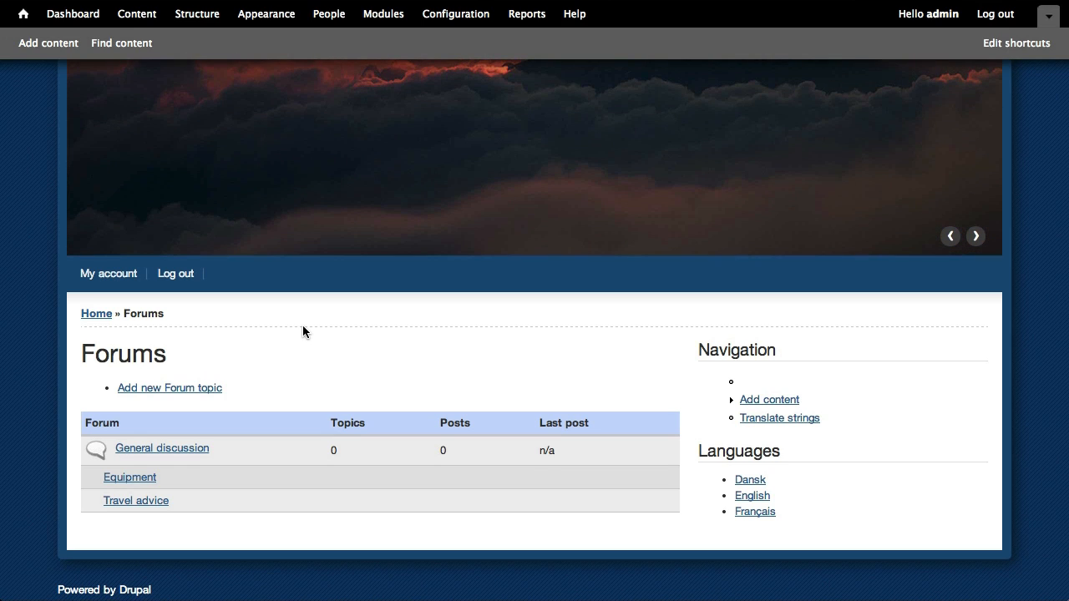
{"action": "left_click", "coordinate": [975, 236]}
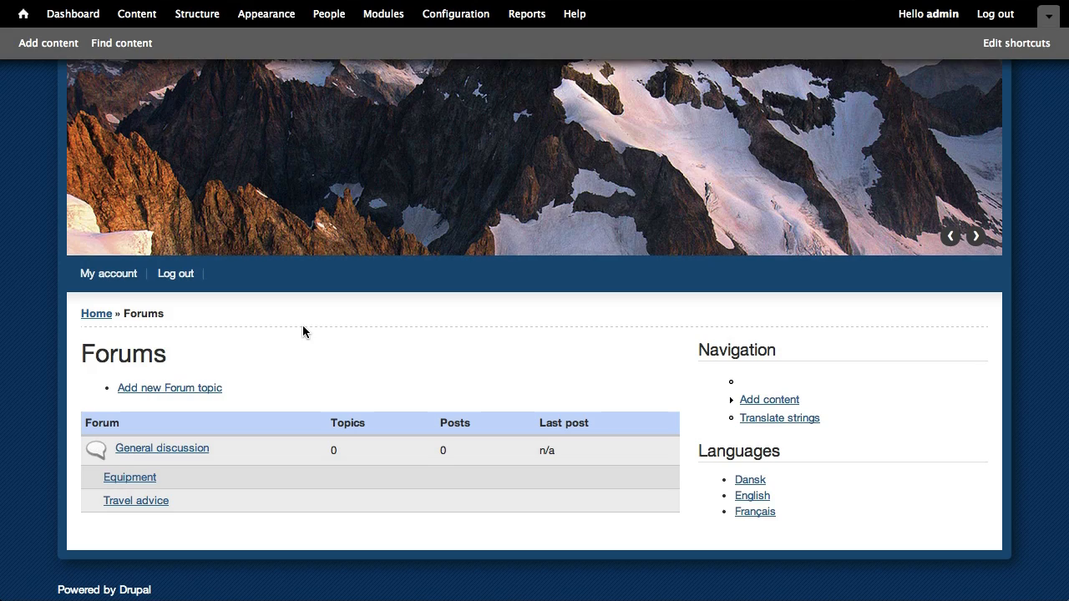
{"action": "left_click", "coordinate": [982, 235]}
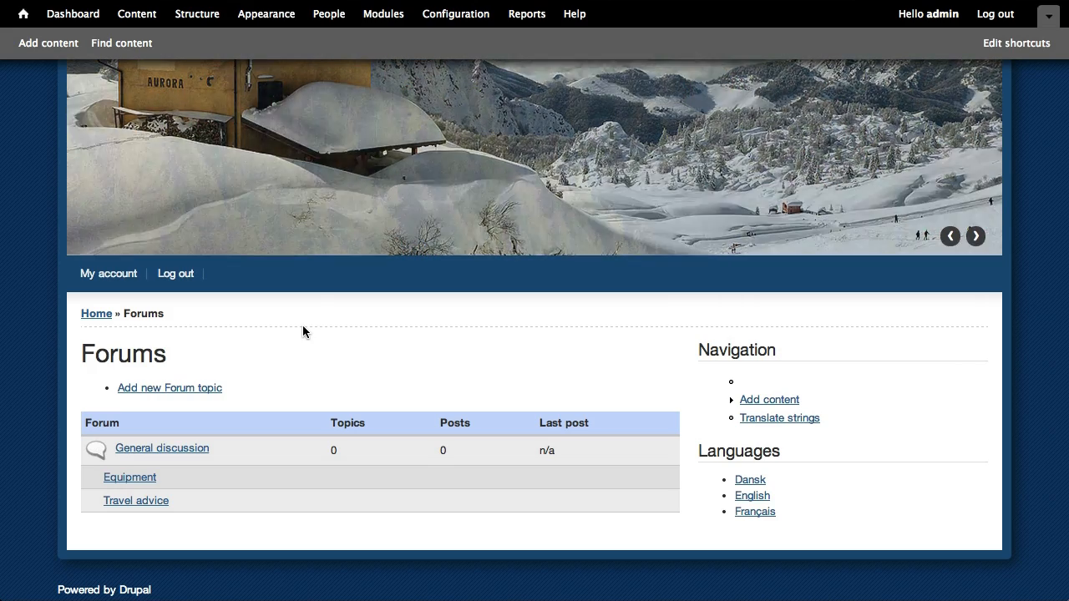
{"action": "left_click", "coordinate": [975, 235]}
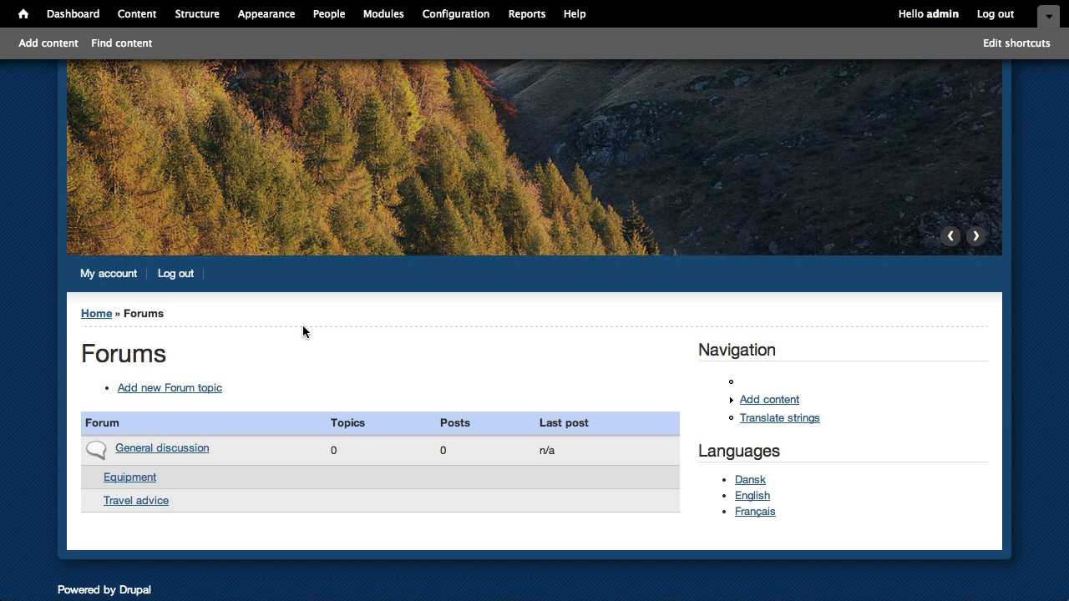
{"action": "left_click", "coordinate": [975, 236]}
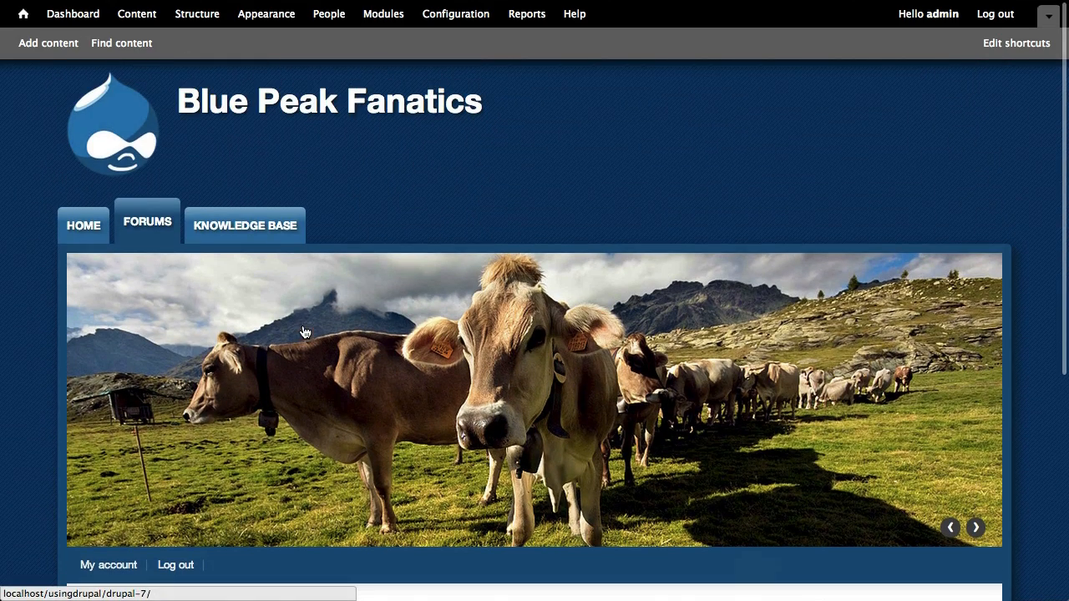
Step: Show the Knowledge Base Introduction book page explaining how members add child pages
{"action": "left_click", "coordinate": [244, 222]}
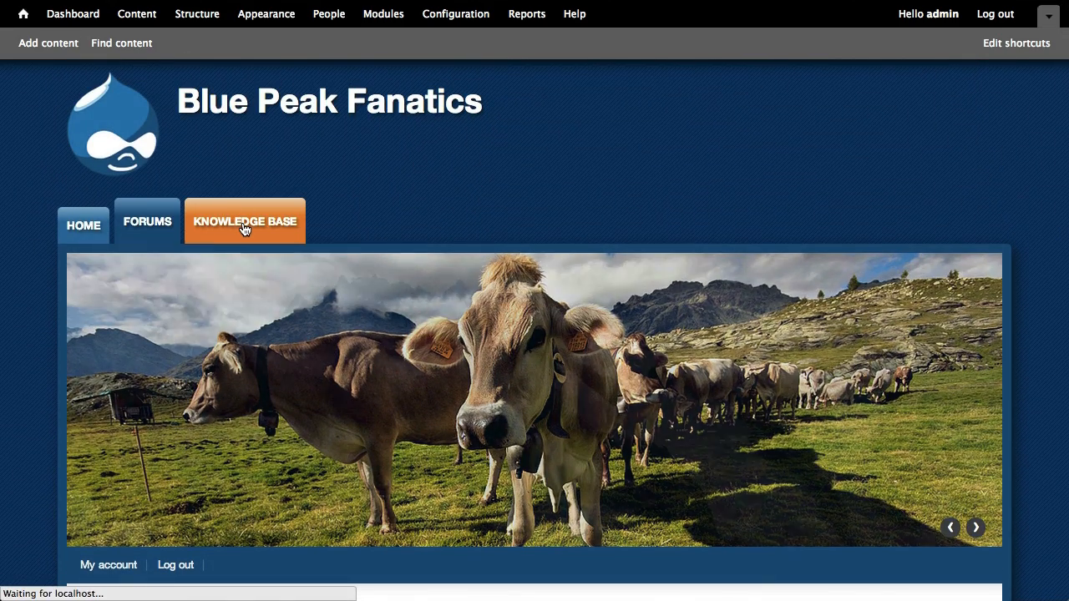
{"action": "left_click", "coordinate": [244, 221]}
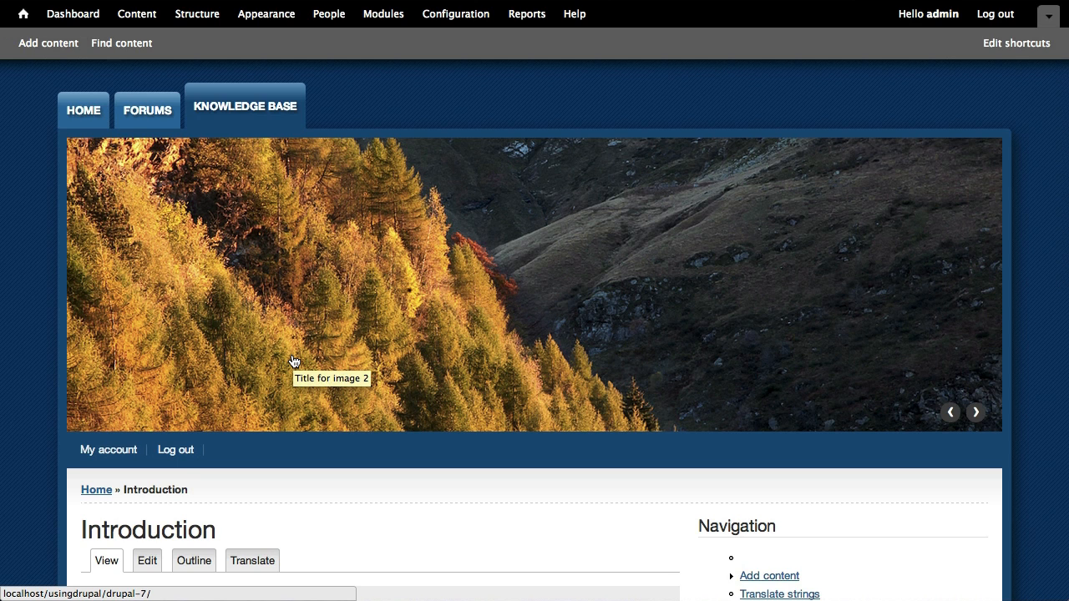
{"action": "scroll", "scroll_direction": "down", "scroll_amount": 3}
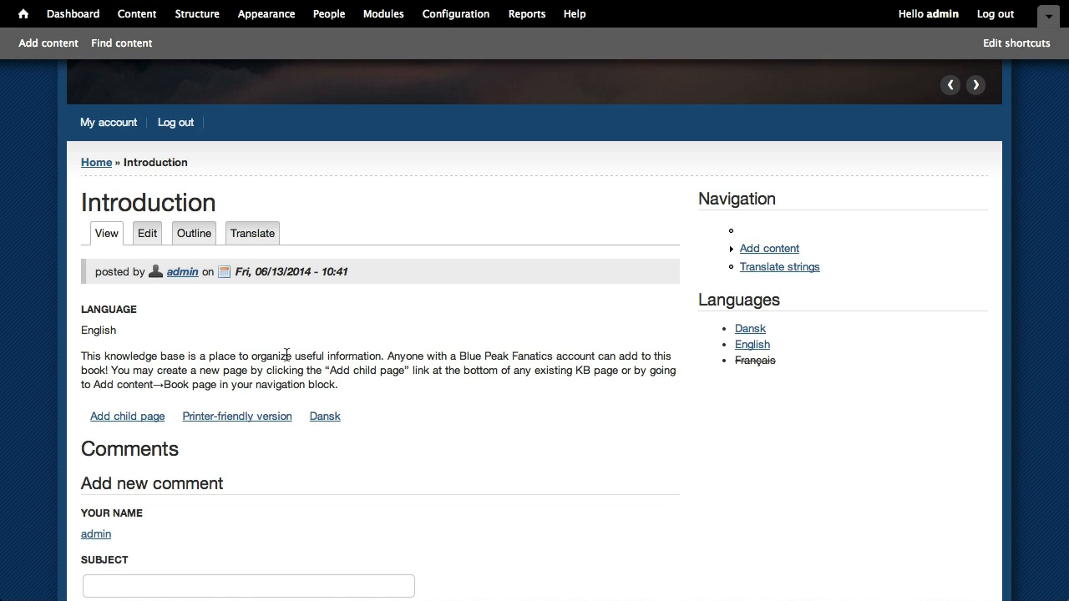
{"action": "mouse_move", "coordinate": [127, 418]}
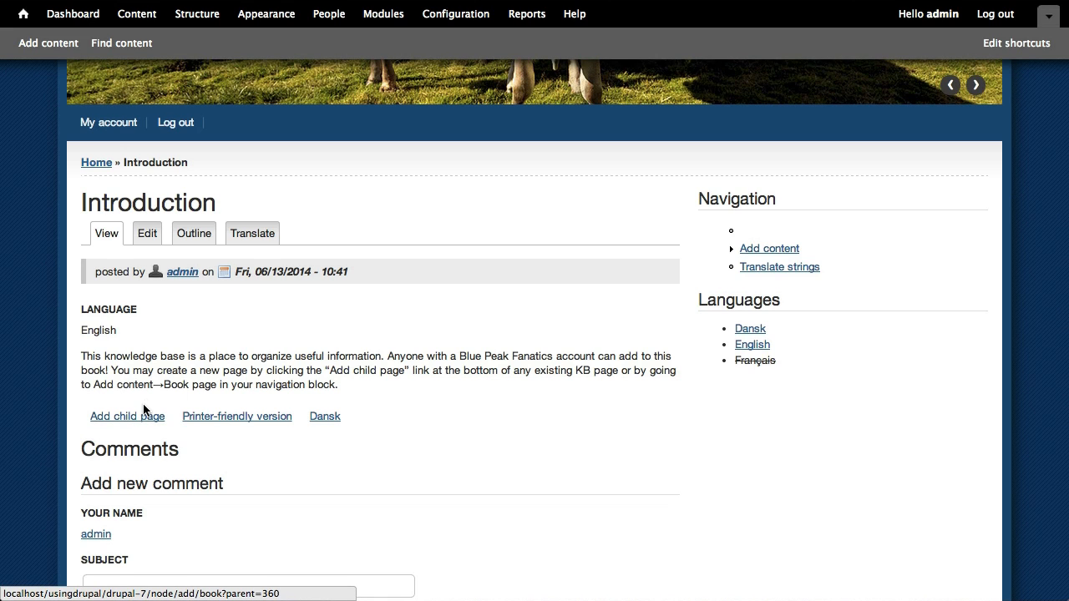
{"action": "mouse_move", "coordinate": [147, 404]}
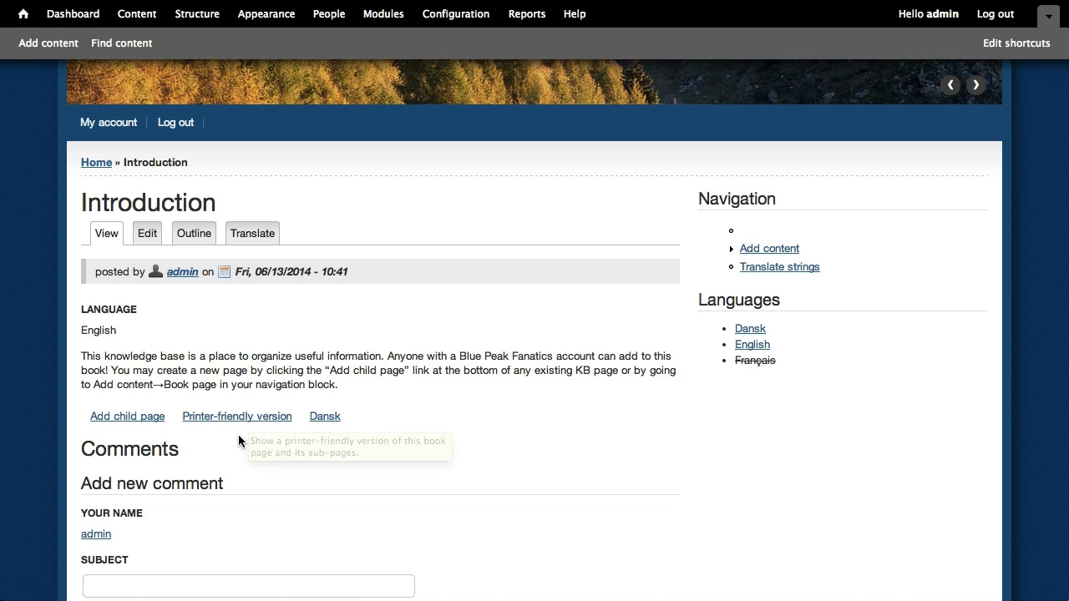
{"action": "left_click", "coordinate": [237, 416]}
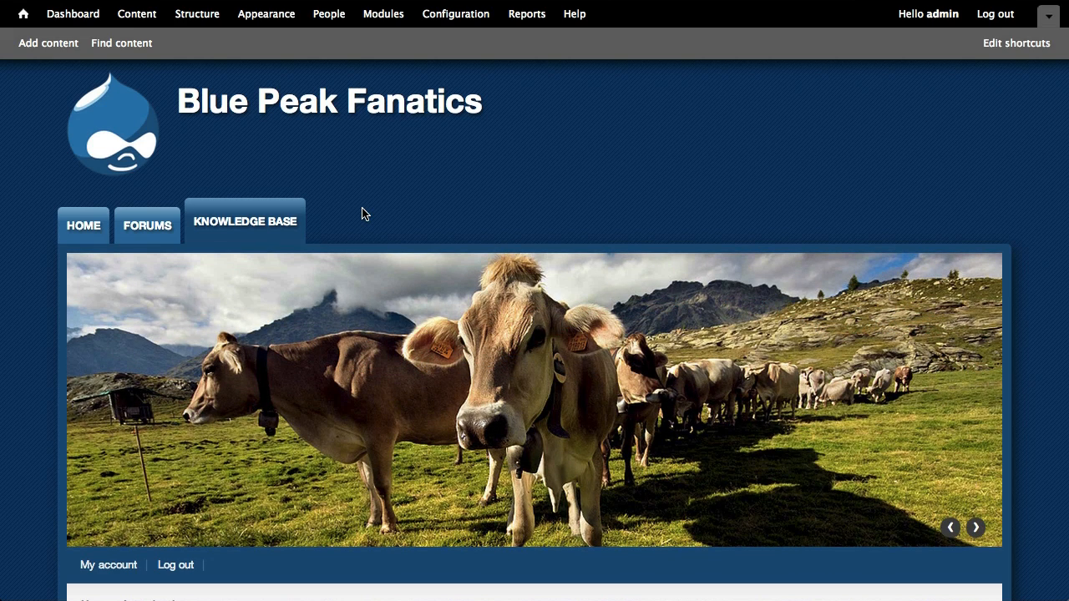
{"action": "left_click", "coordinate": [976, 528]}
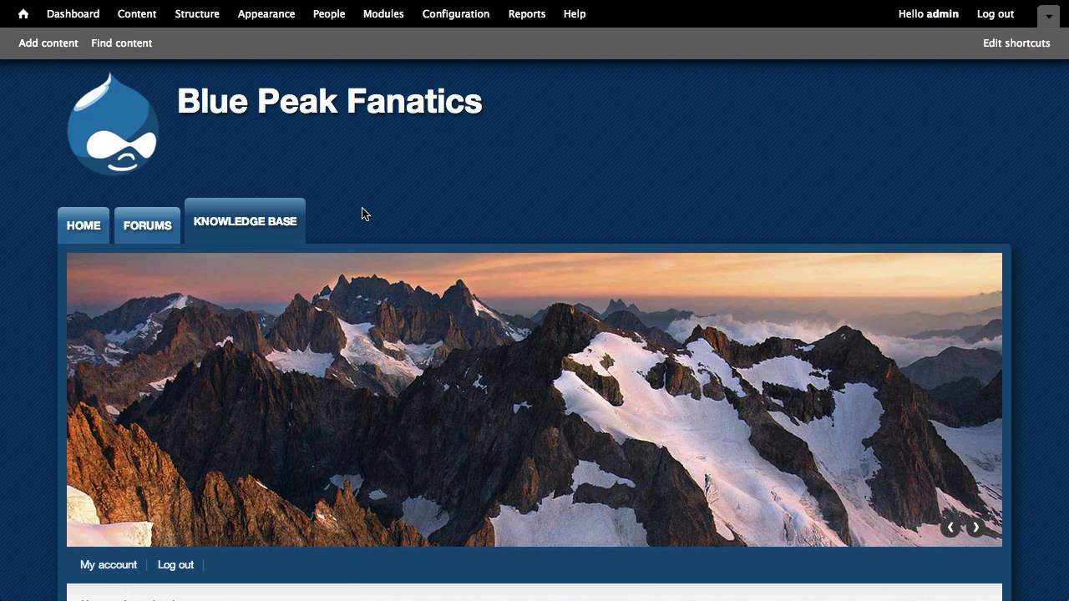
{"action": "left_click", "coordinate": [973, 527]}
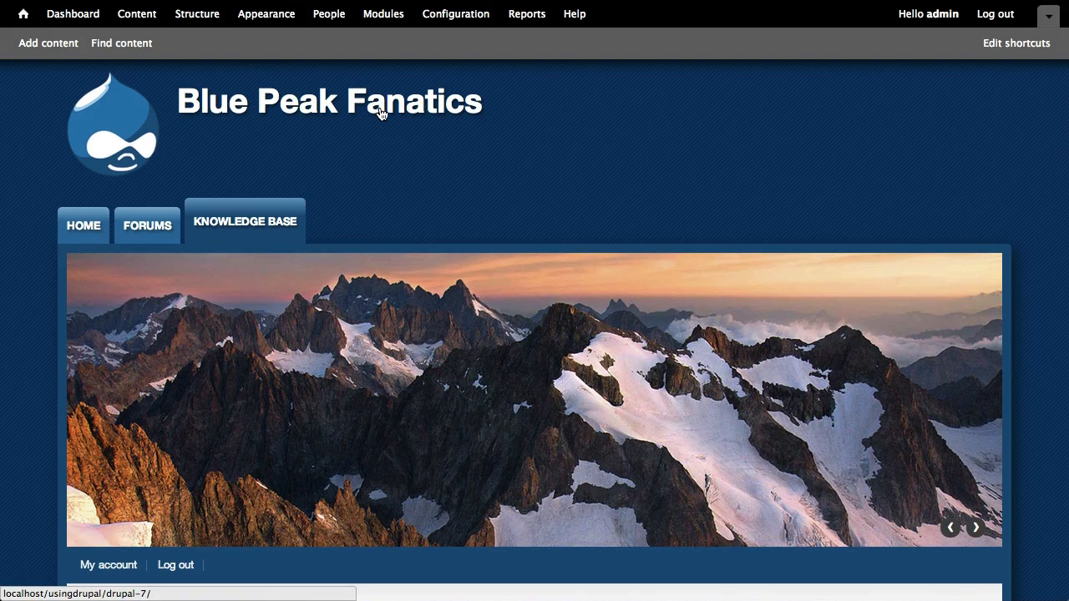
{"action": "mouse_move", "coordinate": [380, 113]}
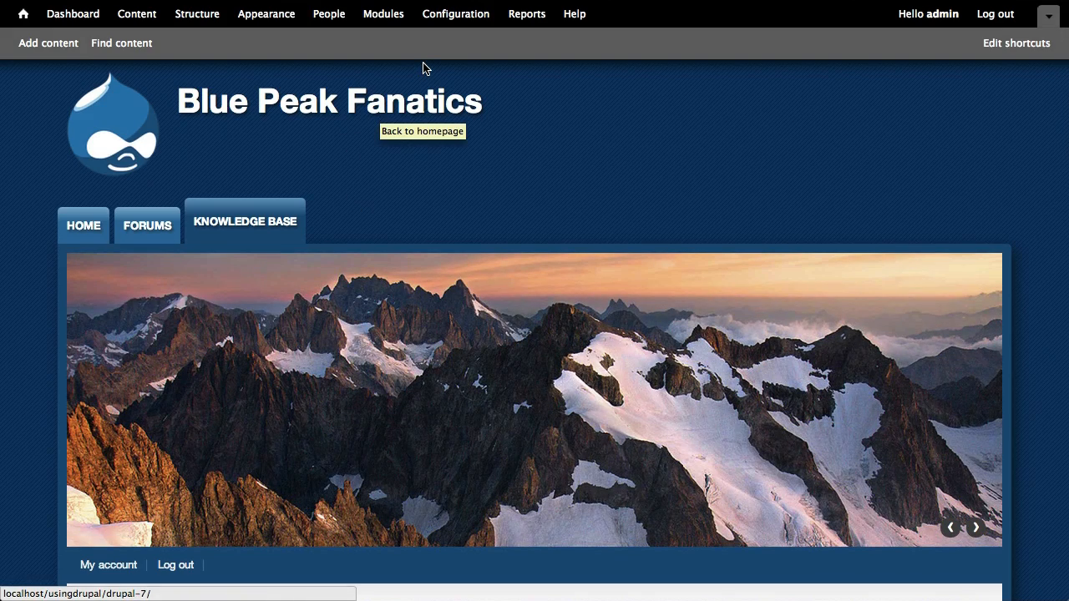
{"action": "left_click", "coordinate": [455, 14]}
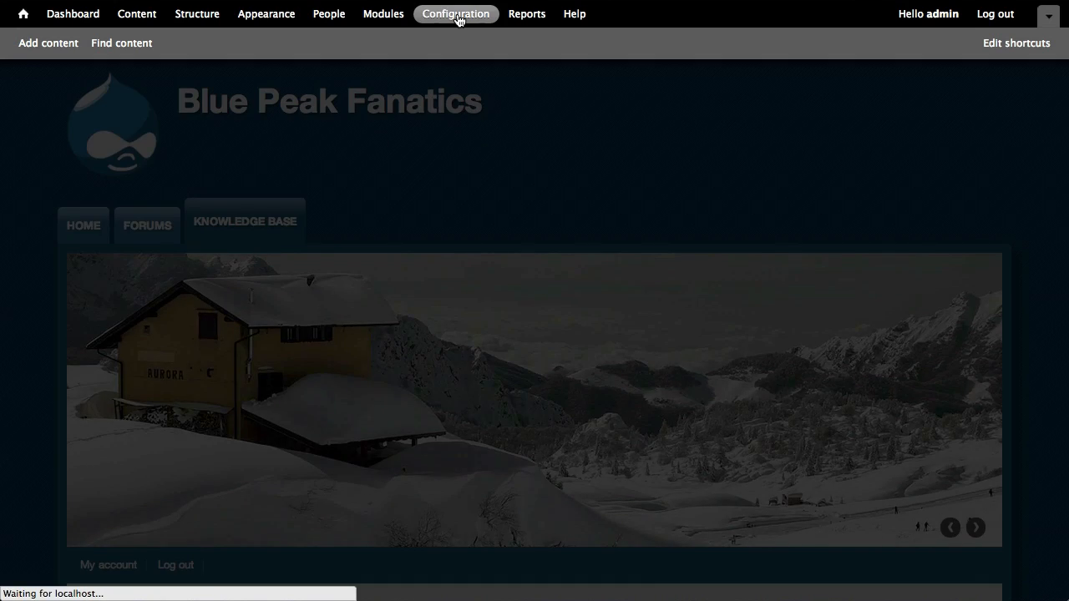
{"action": "left_click", "coordinate": [455, 14]}
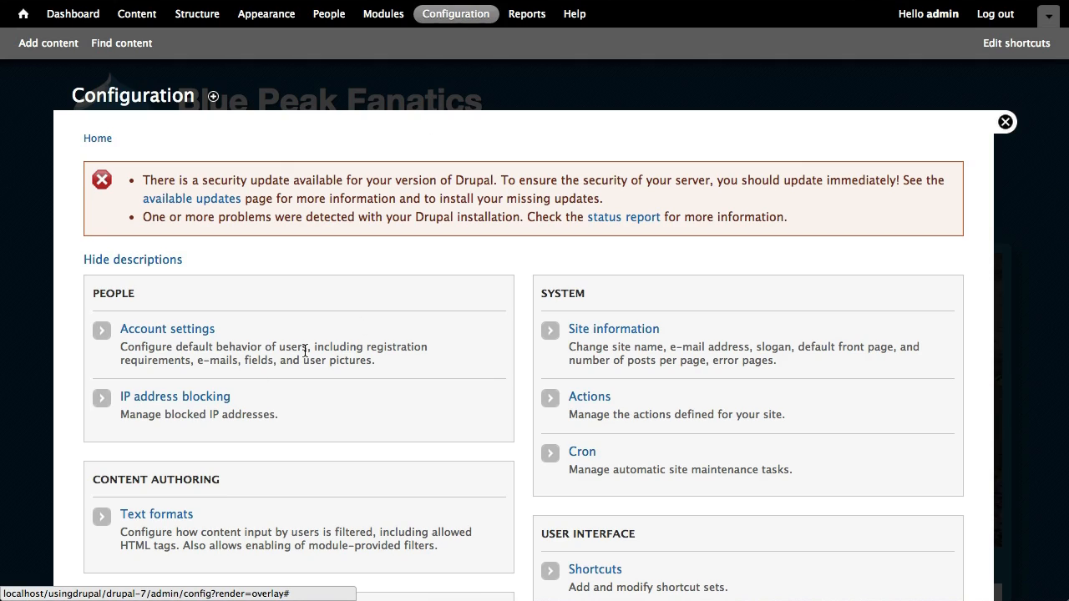
{"action": "mouse_move", "coordinate": [447, 377]}
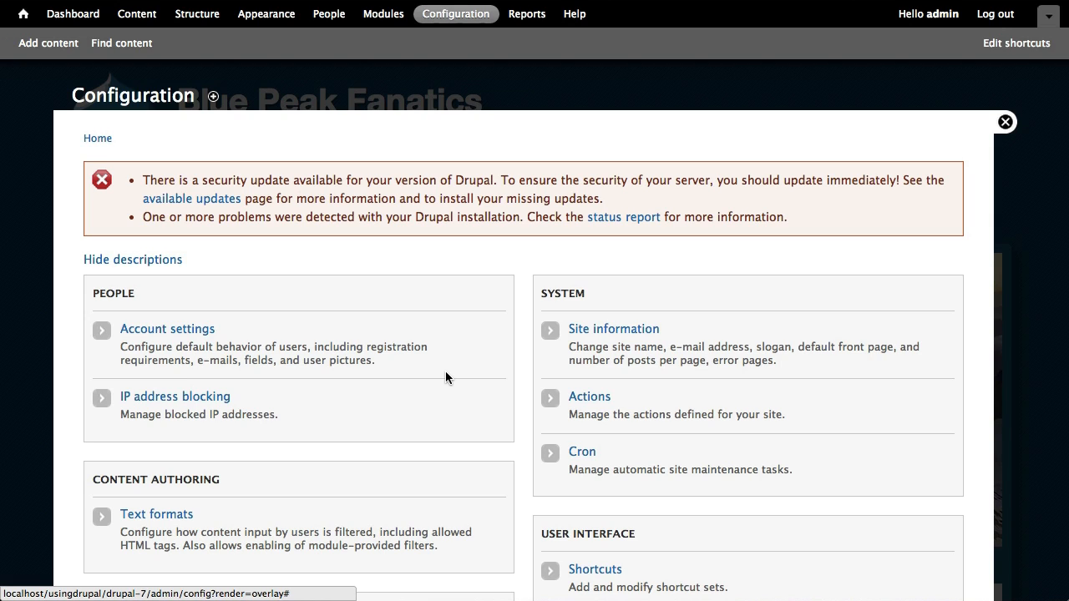
{"action": "mouse_move", "coordinate": [435, 331]}
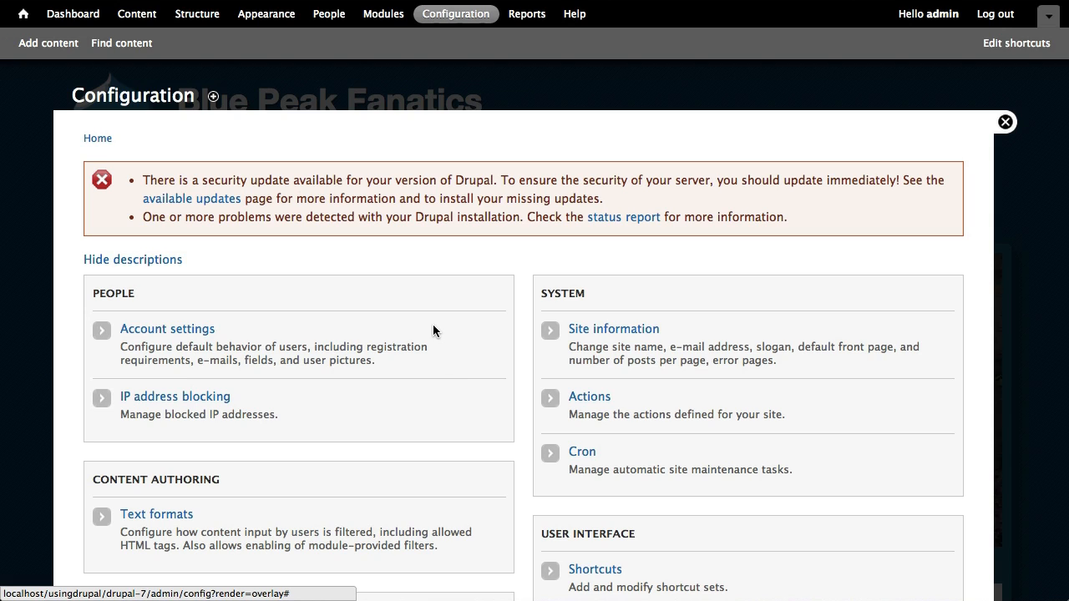
{"action": "mouse_move", "coordinate": [454, 414]}
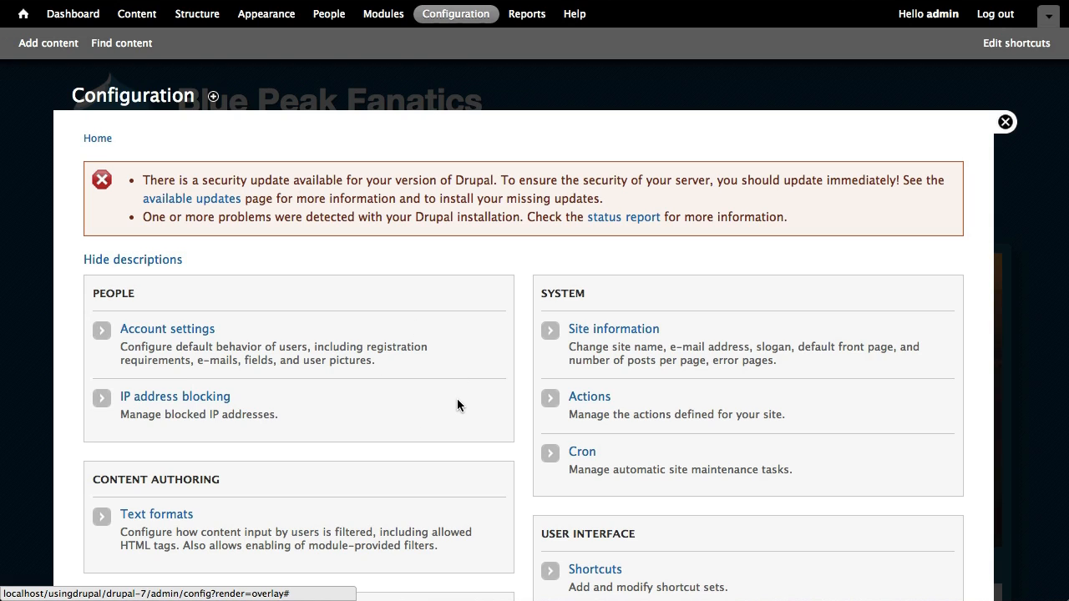
{"action": "mouse_move", "coordinate": [484, 139]}
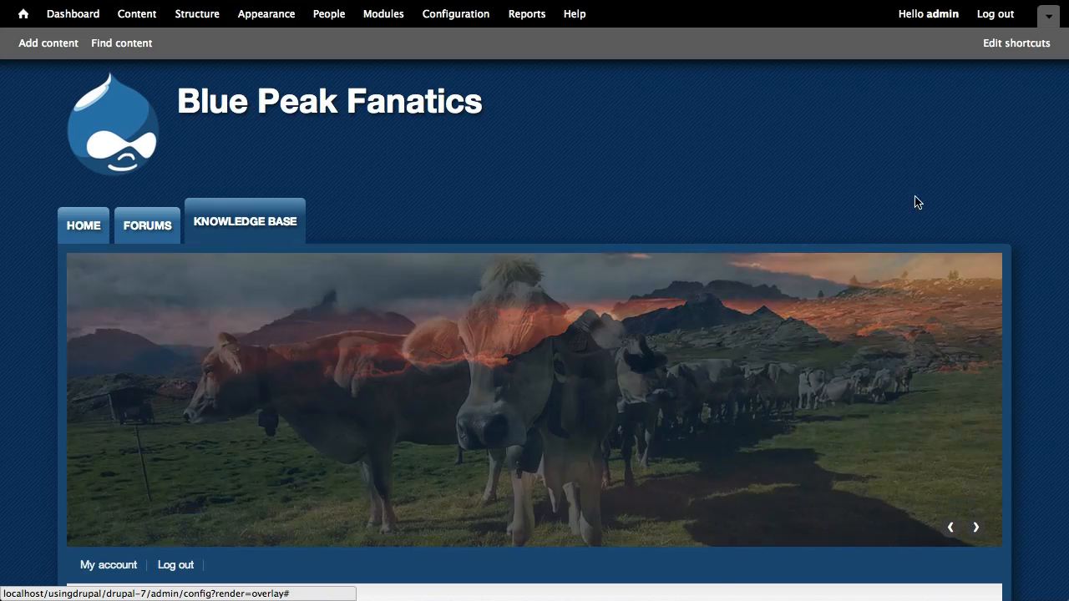
Step: Switch the interface to Dansk and show the Videnbase Introduction page
{"action": "left_click", "coordinate": [243, 220]}
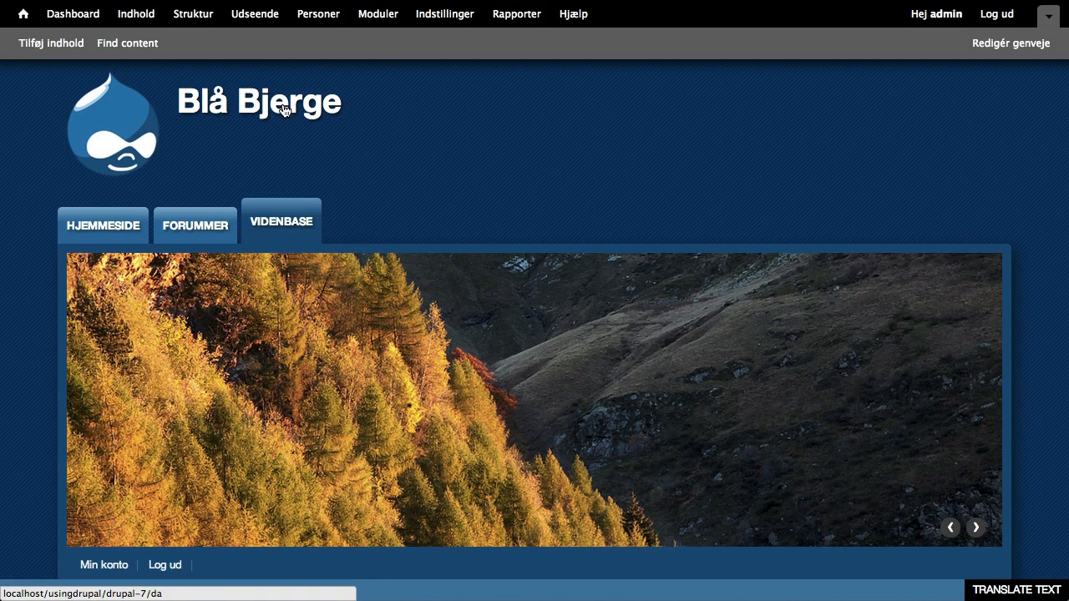
{"action": "left_click", "coordinate": [281, 226]}
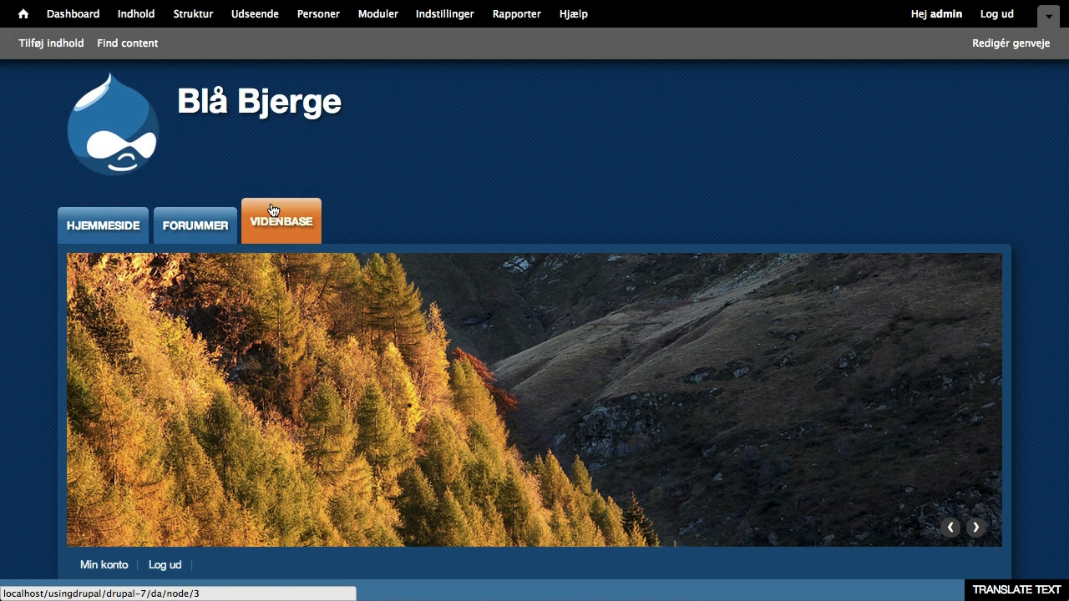
{"action": "left_click", "coordinate": [281, 219]}
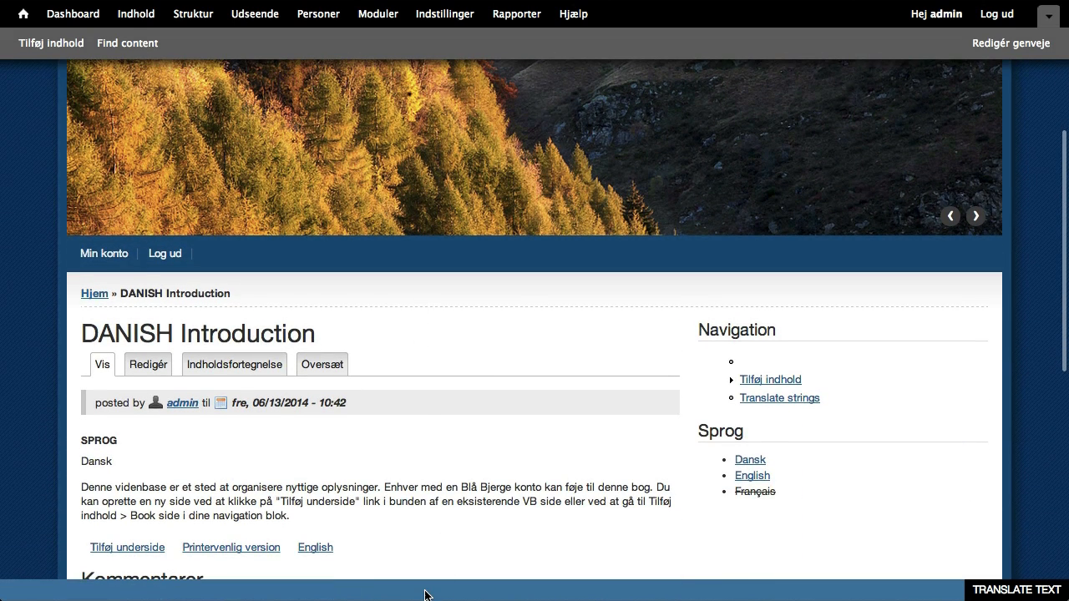
Step: Use the Translate Text bar on the Advertise string, then view the English Introduction with its Dansk link
{"action": "left_click", "coordinate": [1012, 590]}
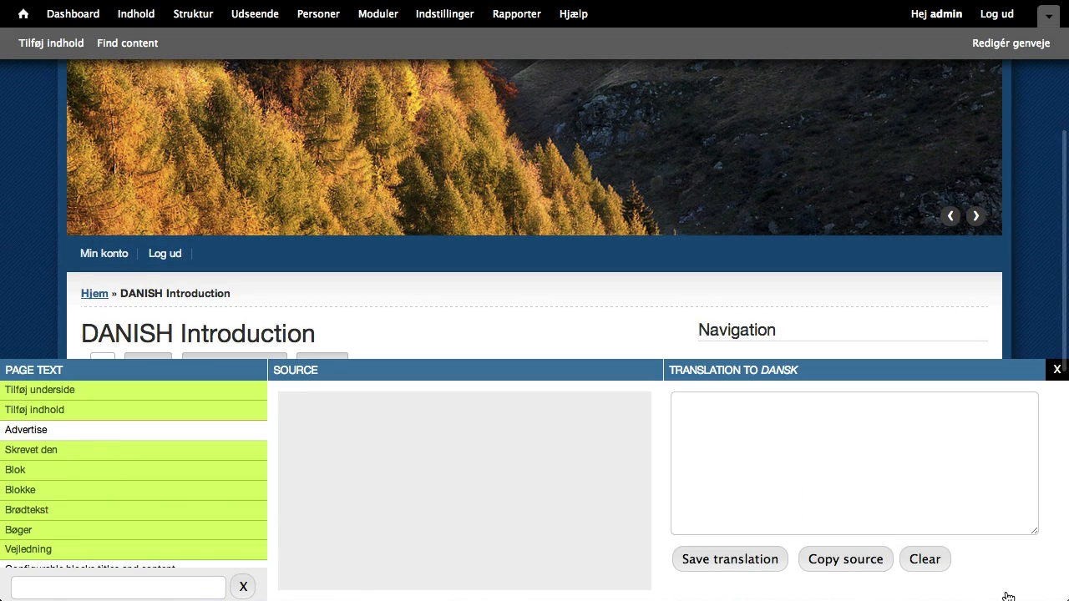
{"action": "left_click", "coordinate": [26, 431]}
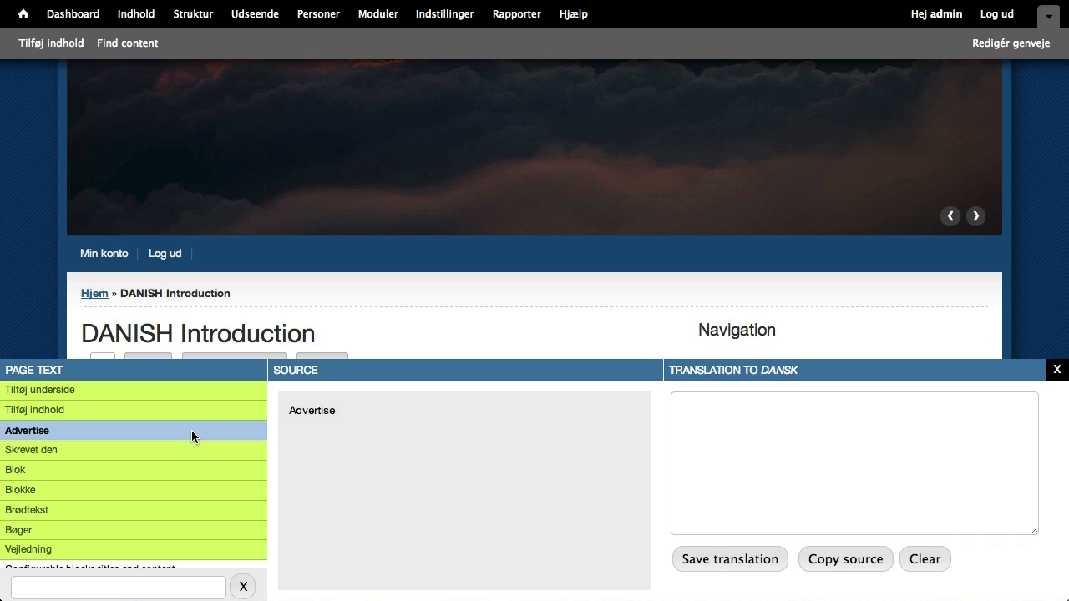
{"action": "left_click", "coordinate": [853, 463]}
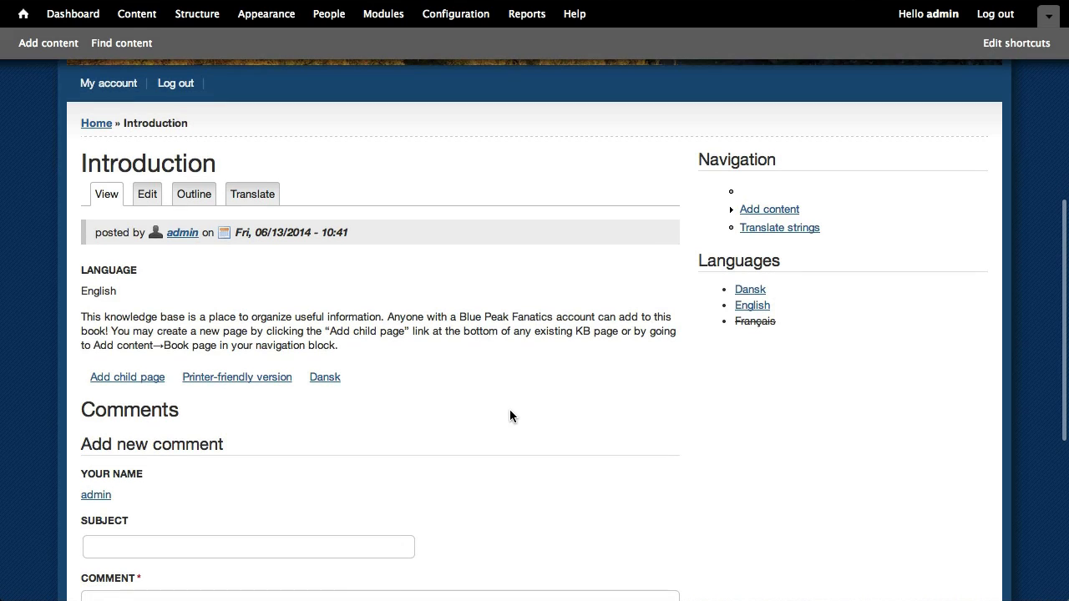
{"action": "mouse_move", "coordinate": [432, 327]}
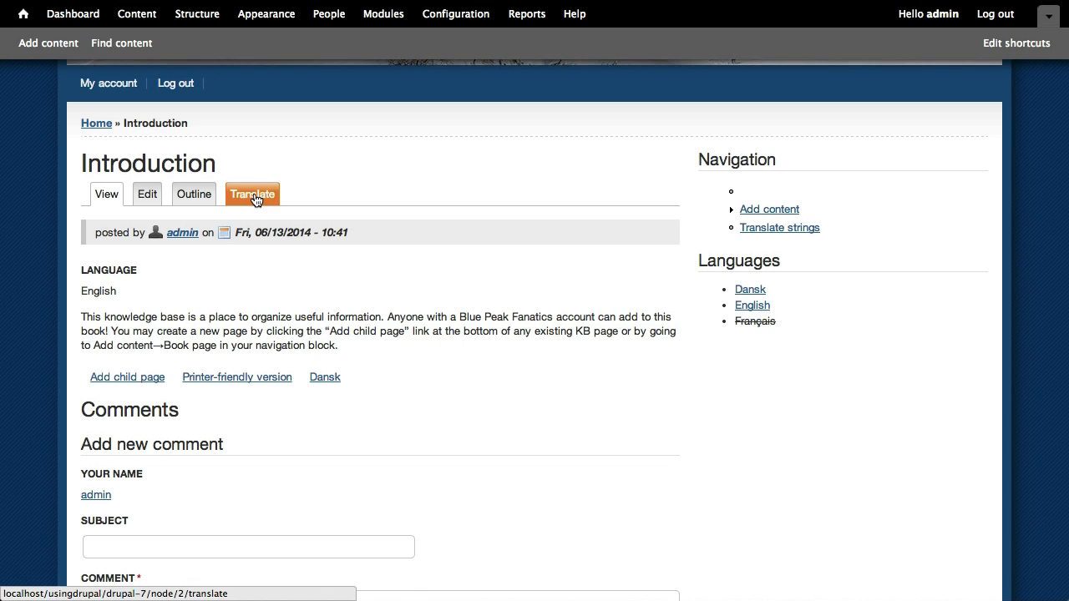
{"action": "left_click", "coordinate": [252, 194]}
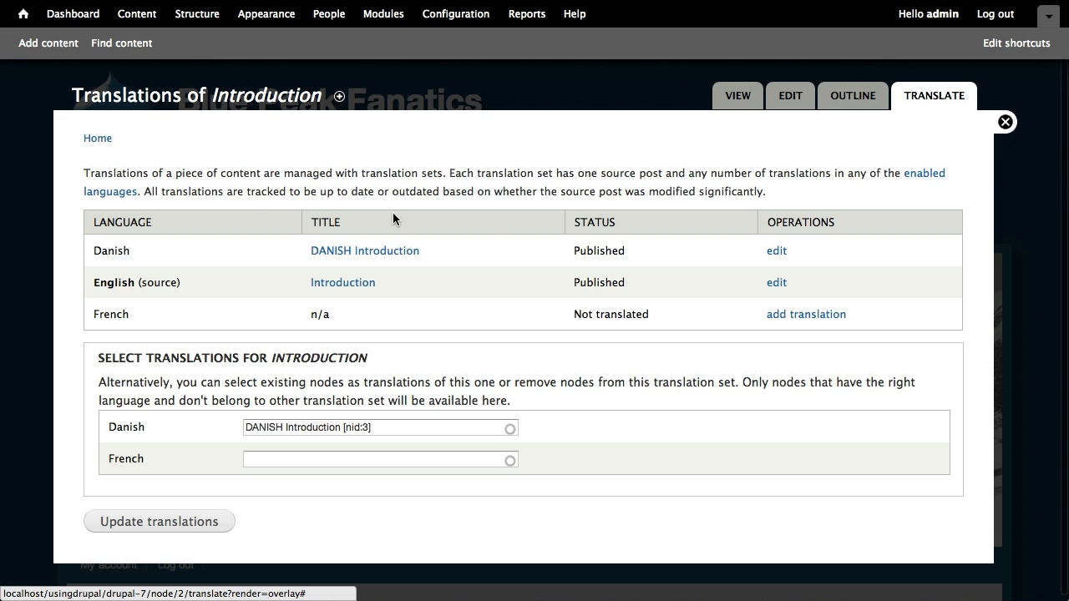
{"action": "mouse_move", "coordinate": [738, 290]}
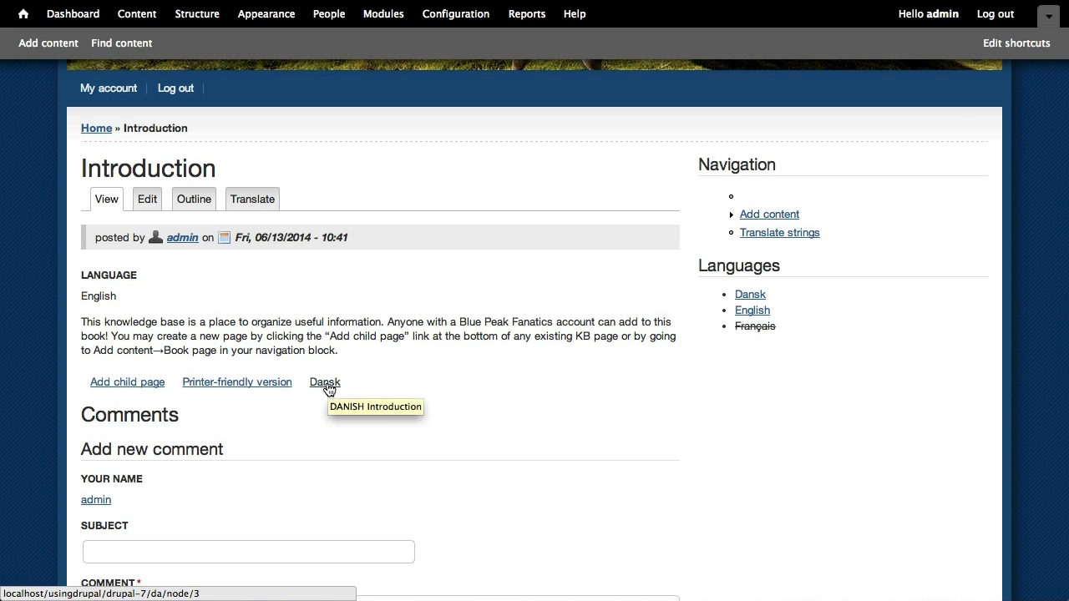
Step: View the Danish Introduction under Videnbase, then return to the Blå Bjerge home page
{"action": "left_click", "coordinate": [324, 380]}
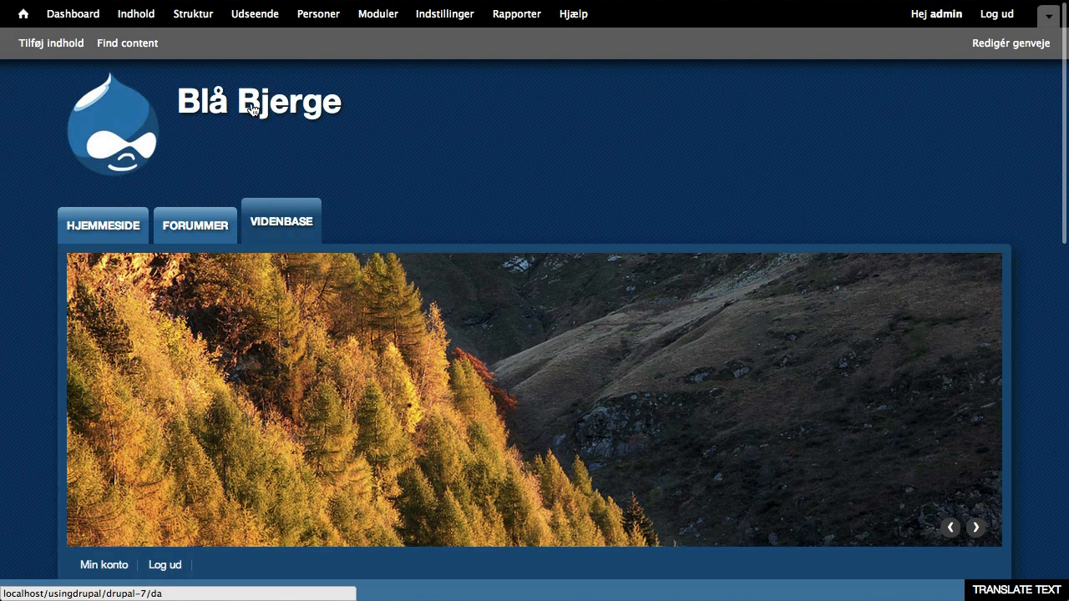
{"action": "left_click", "coordinate": [281, 220]}
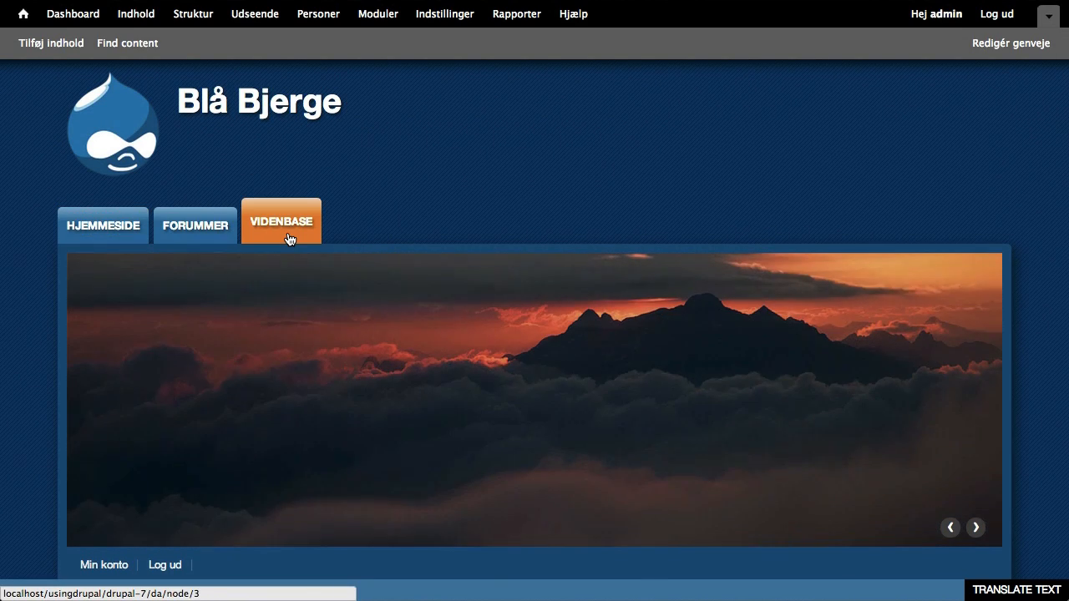
{"action": "left_click", "coordinate": [281, 220]}
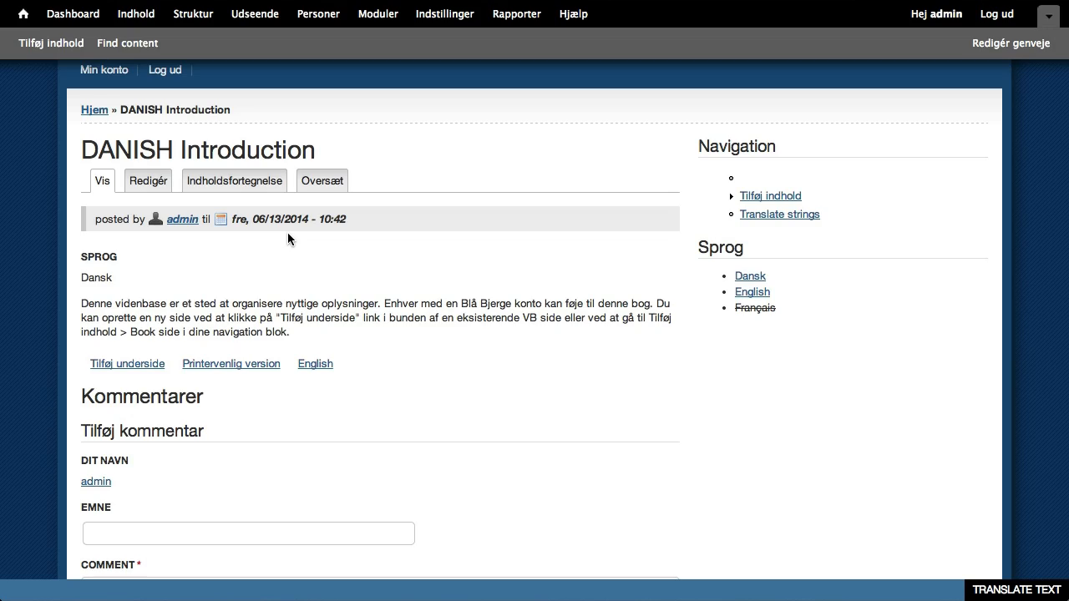
{"action": "left_click", "coordinate": [280, 220]}
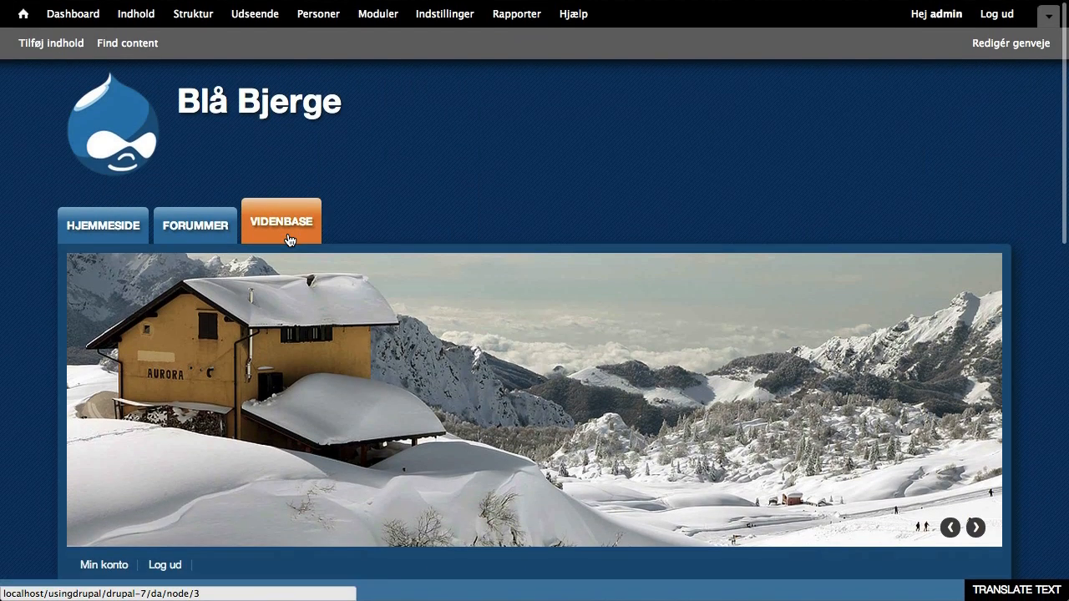
{"action": "left_click", "coordinate": [281, 220]}
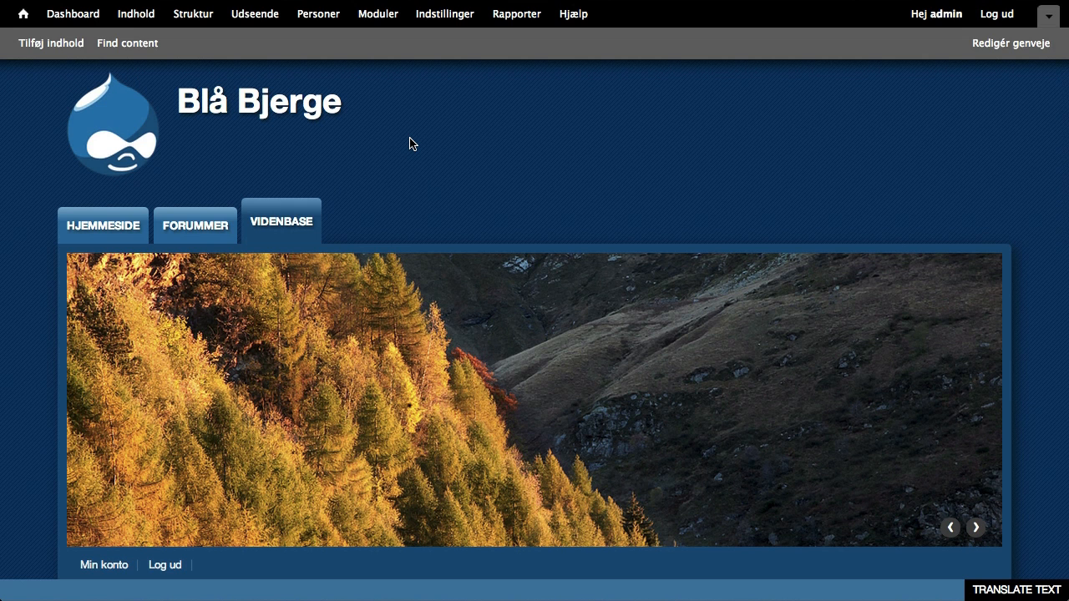